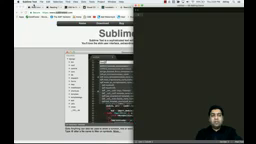
Step: Open the File menu in Sublime Text's menu bar to show the file commands
left_click(15, 7)
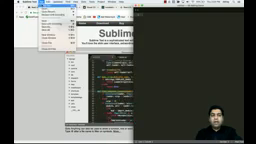